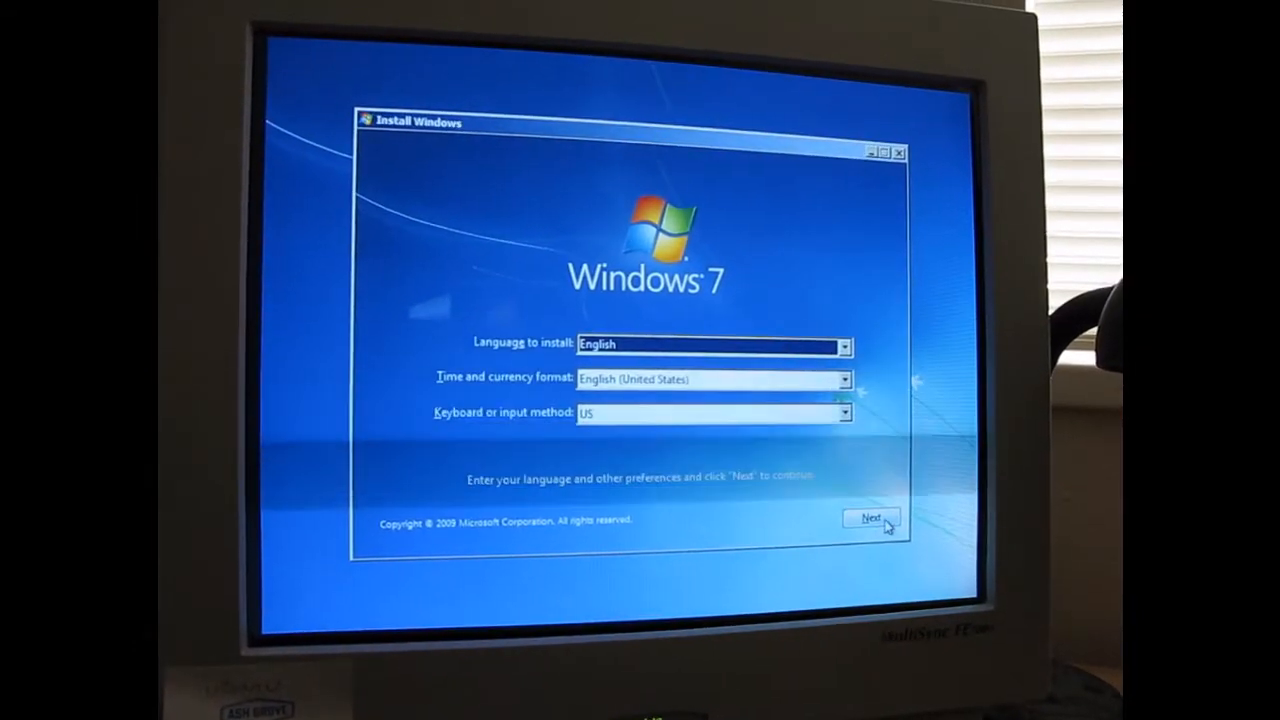
- Confirm English language, time format and US keyboard on the language screen
left_click(870, 518)
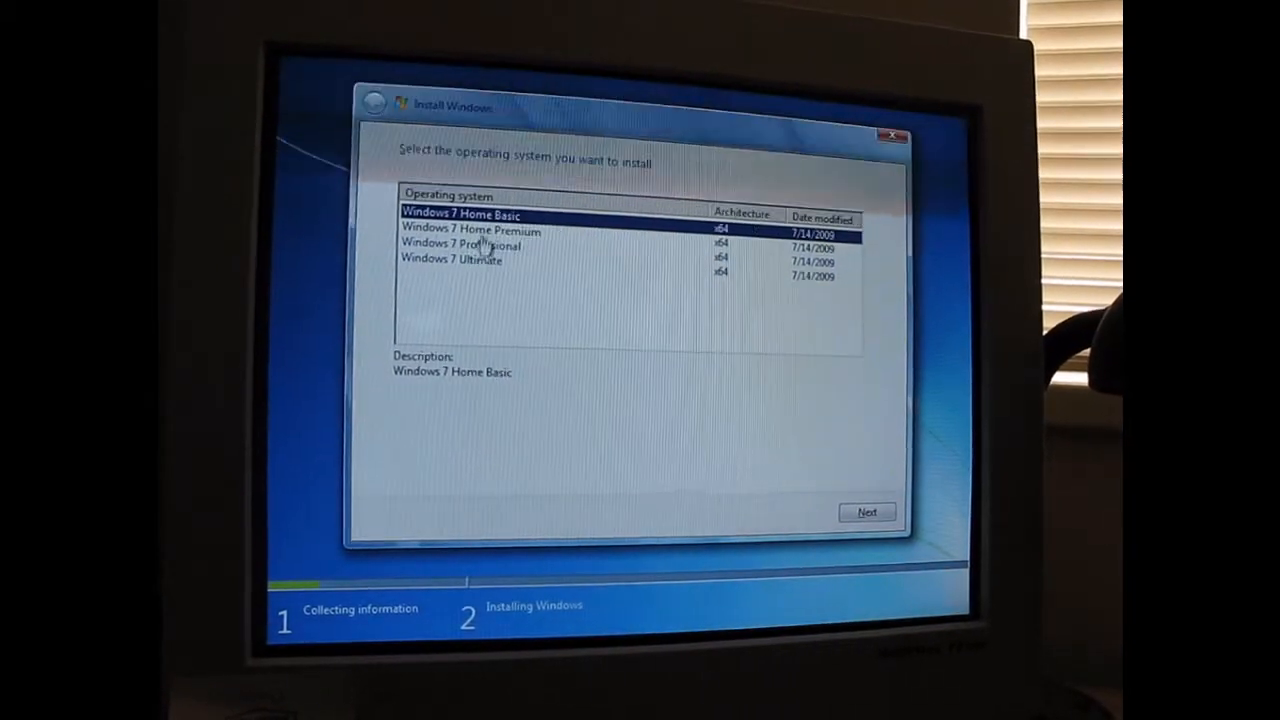
- Select Windows 7 Home Premium from the edition list and proceed
left_click(476, 230)
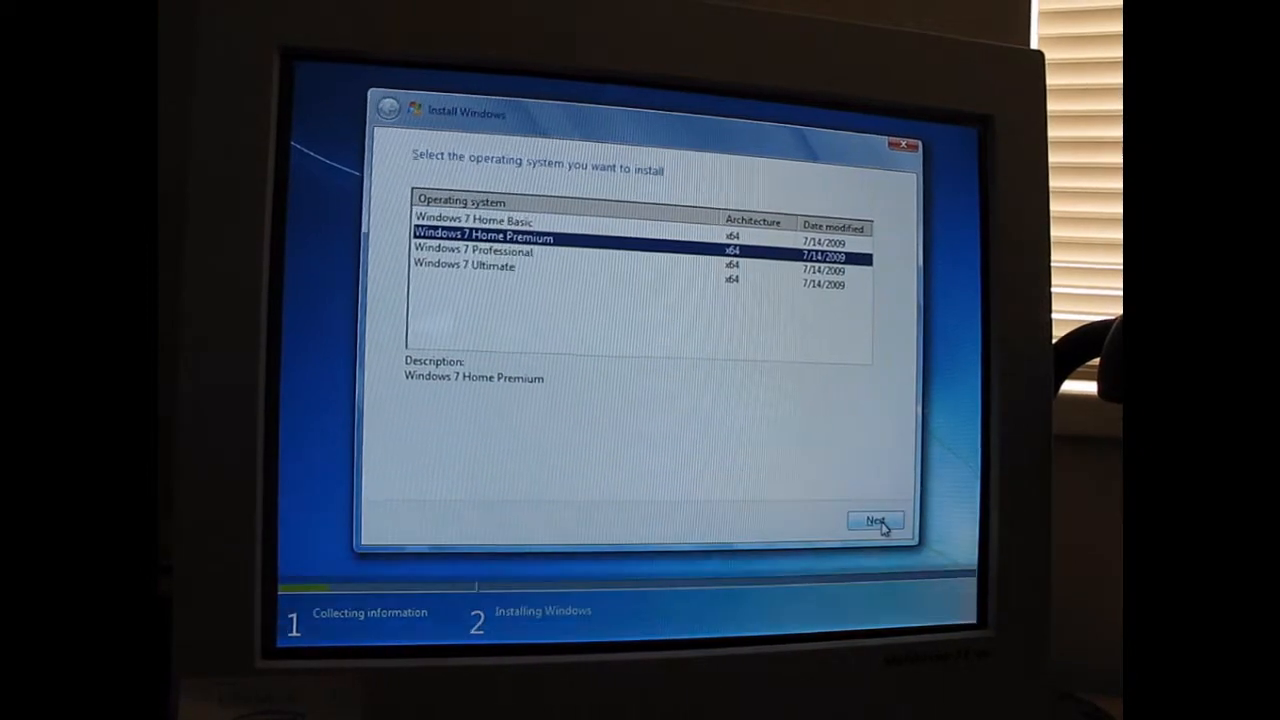
left_click(875, 521)
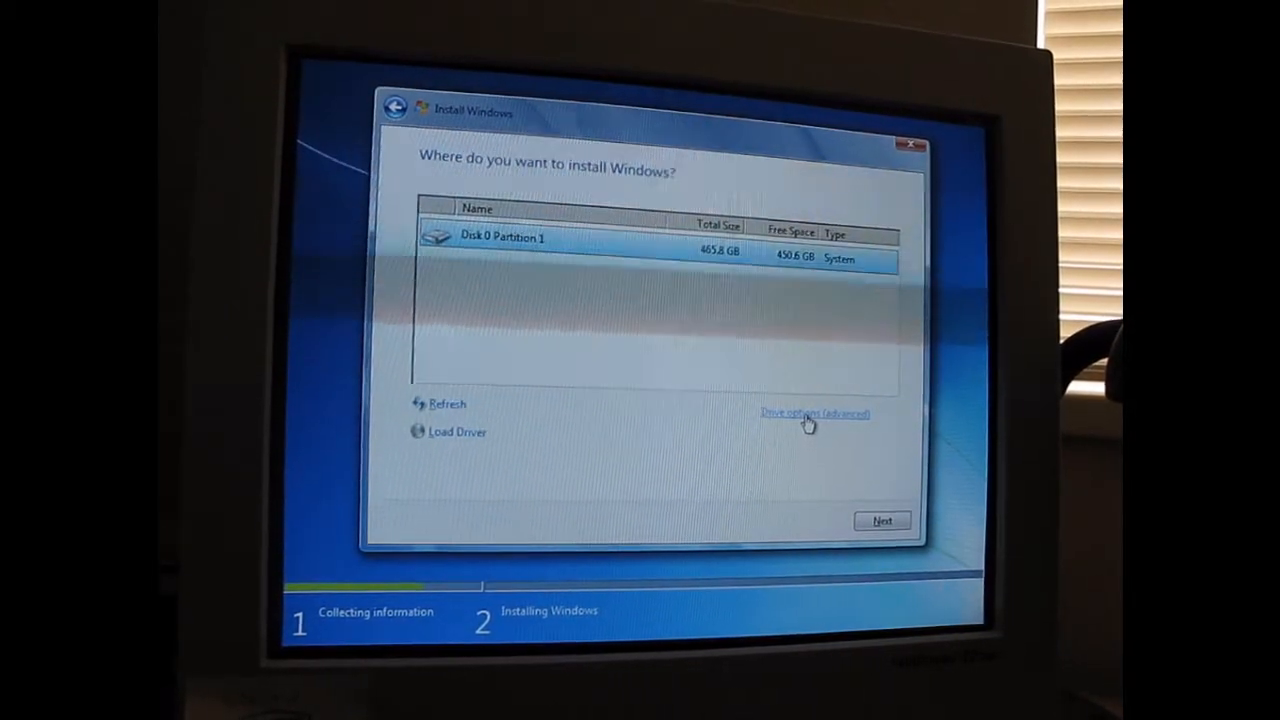
- Format the 465.8 GB Disk 0 Partition 1 and begin installing Windows there
left_click(813, 414)
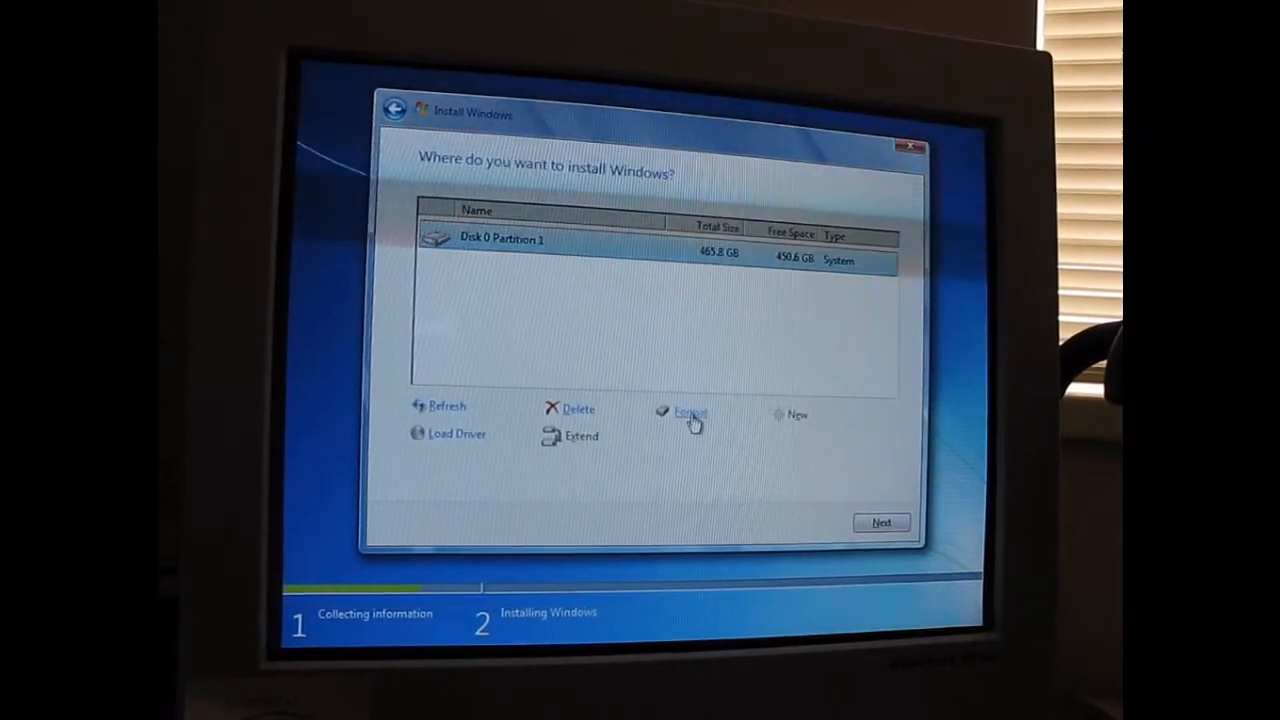
left_click(688, 412)
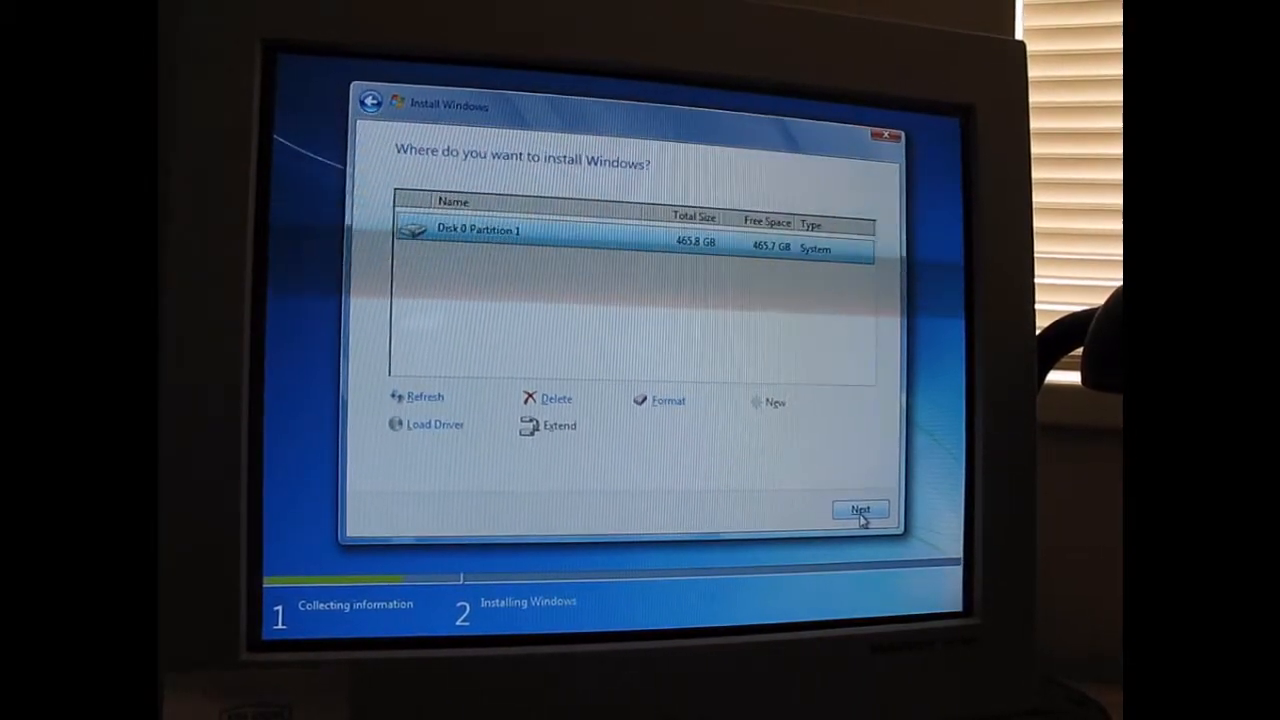
left_click(859, 510)
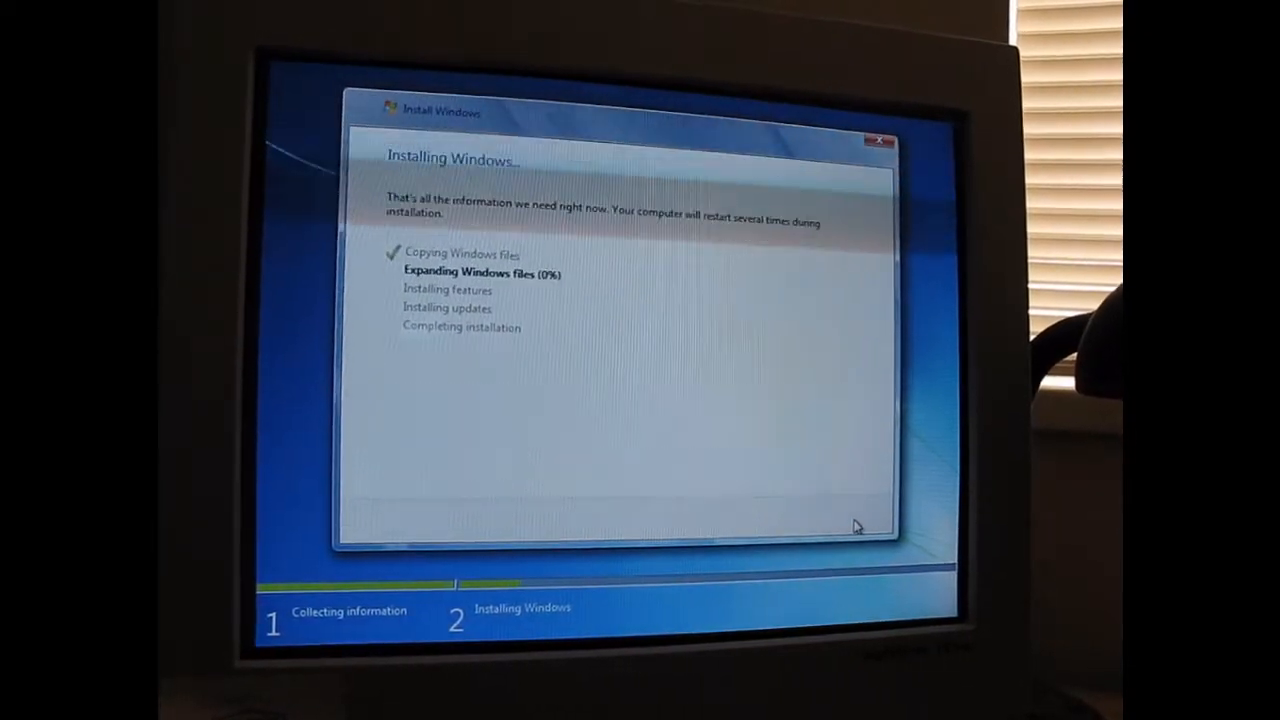